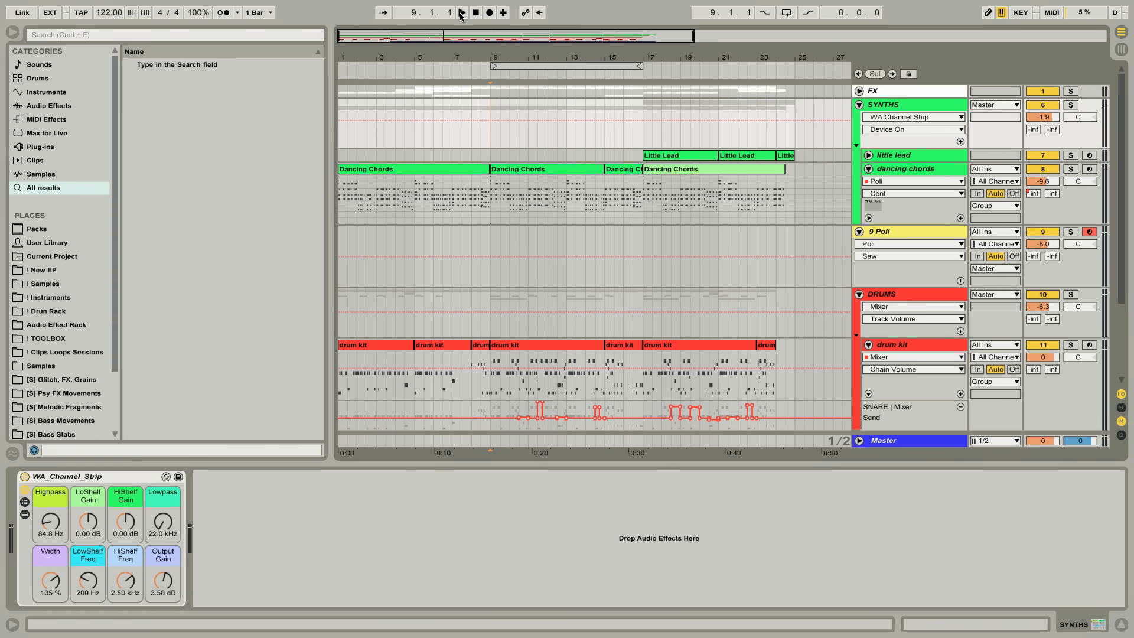
Play and stop the arrangement, then bring up Poli's controls showing Saw at 62.2%
click(460, 13)
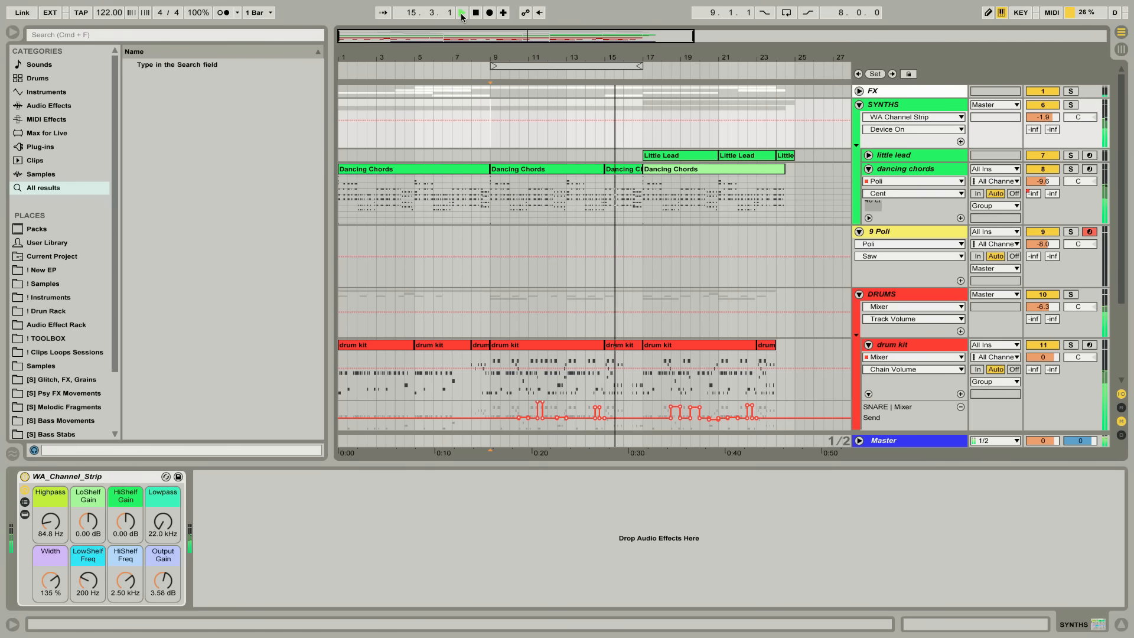
click(463, 12)
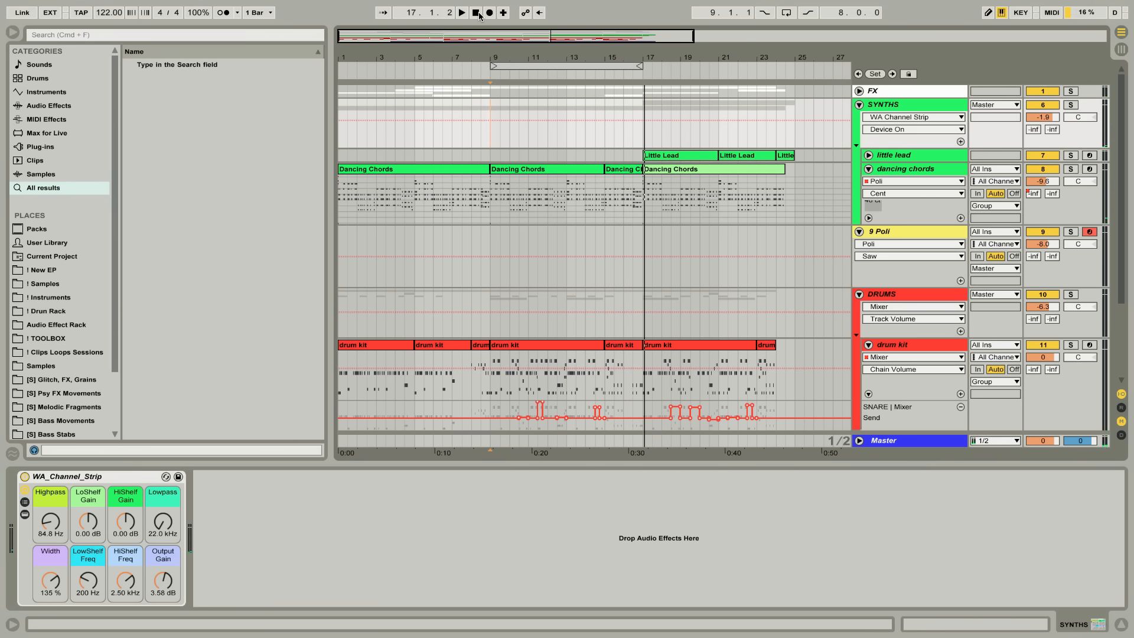
click(880, 232)
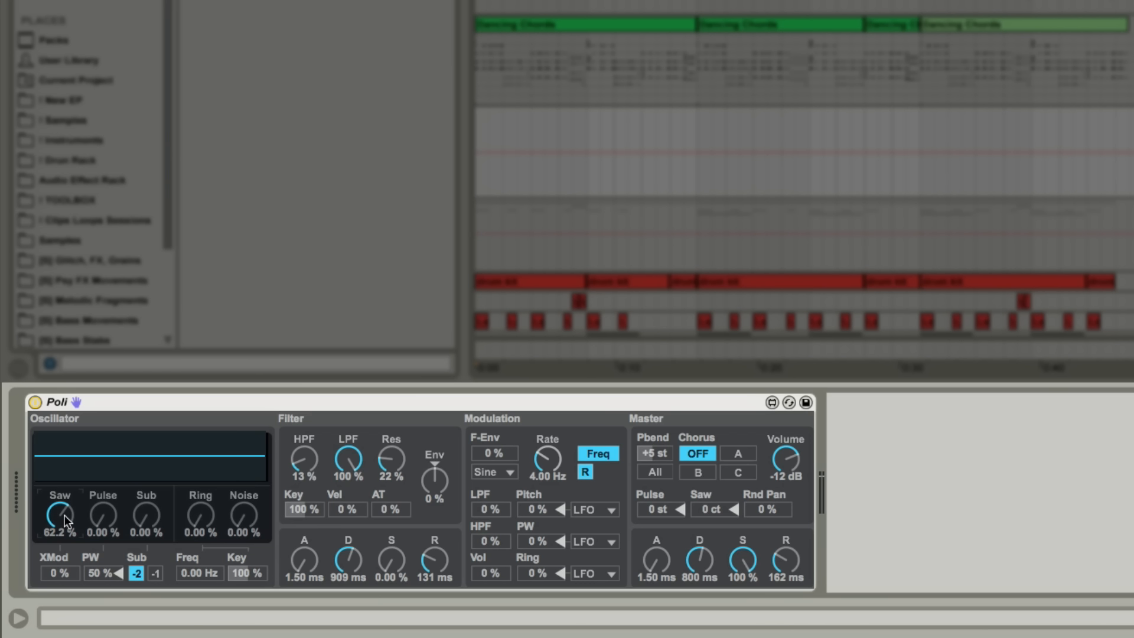
click(57, 515)
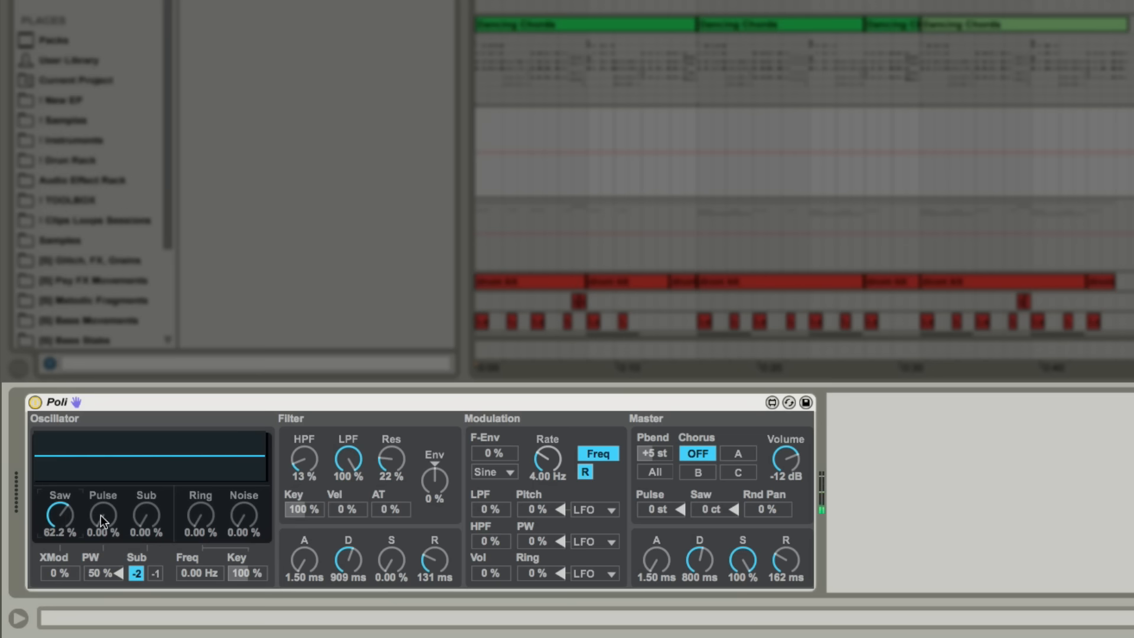
Blend in Pulse at 51.2% and Sub at about 34% alongside the Saw
drag(103, 515, 103, 492)
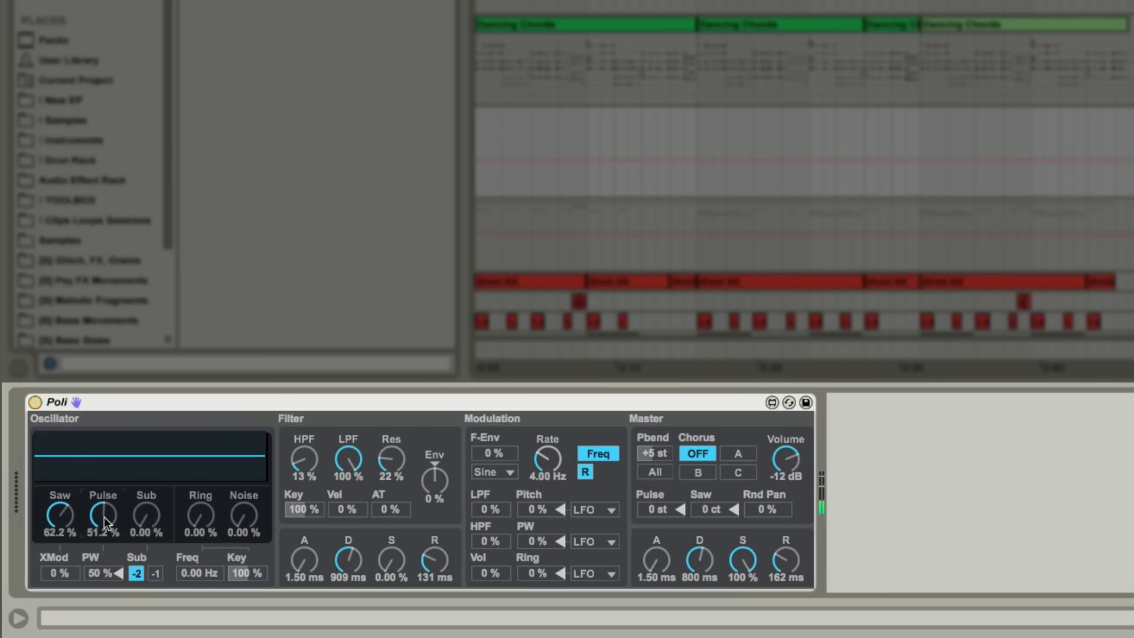
mouse_move(145, 524)
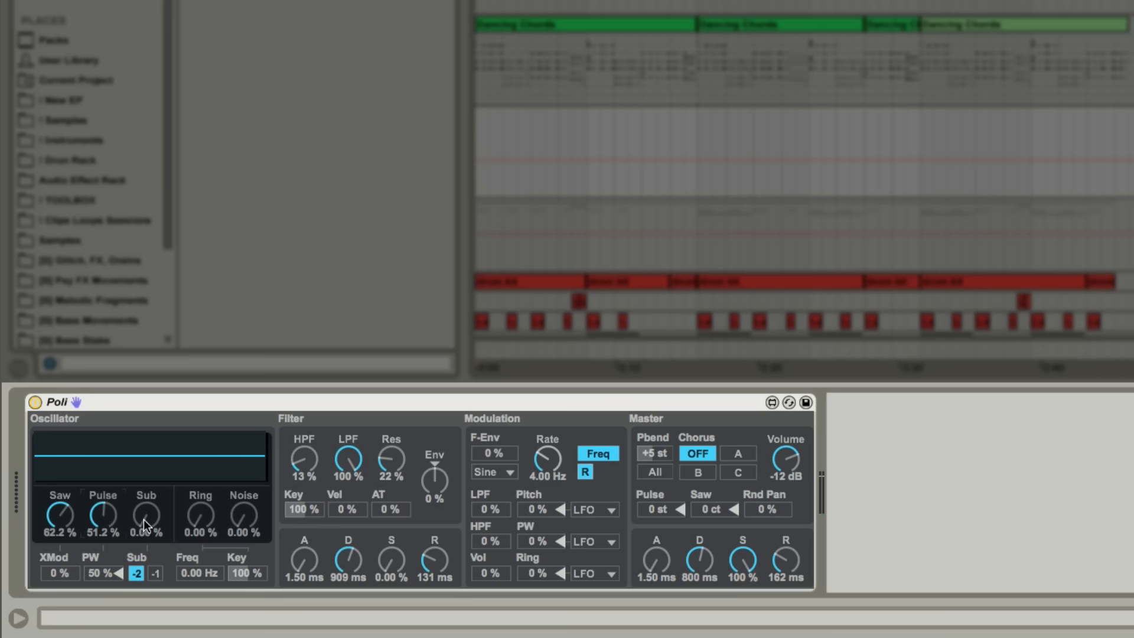
drag(145, 515, 145, 499)
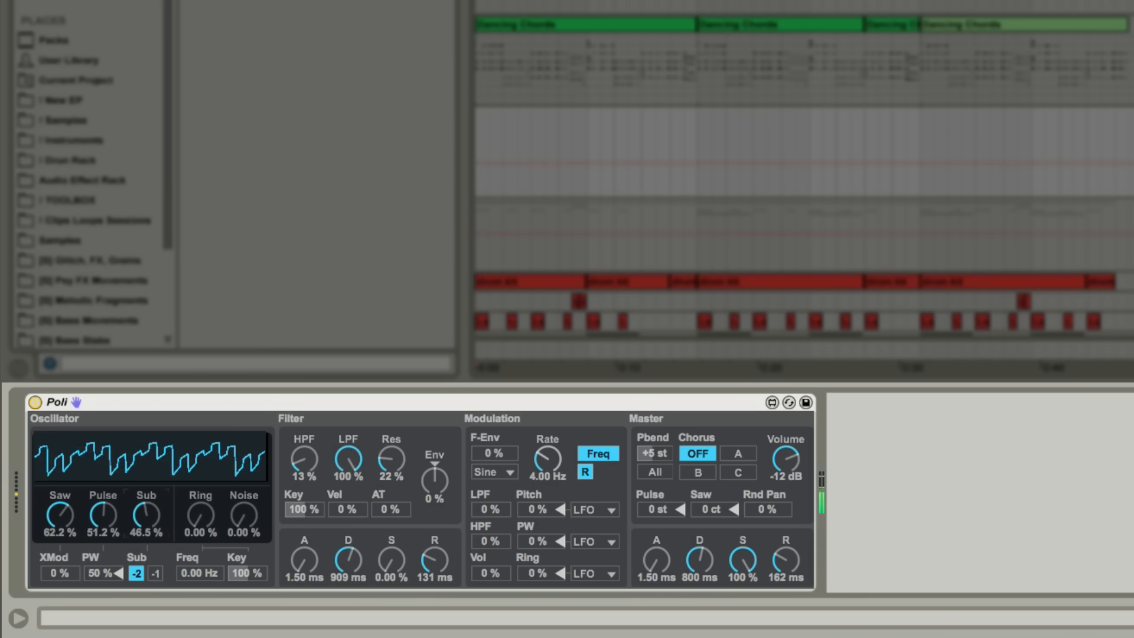
drag(145, 510, 146, 528)
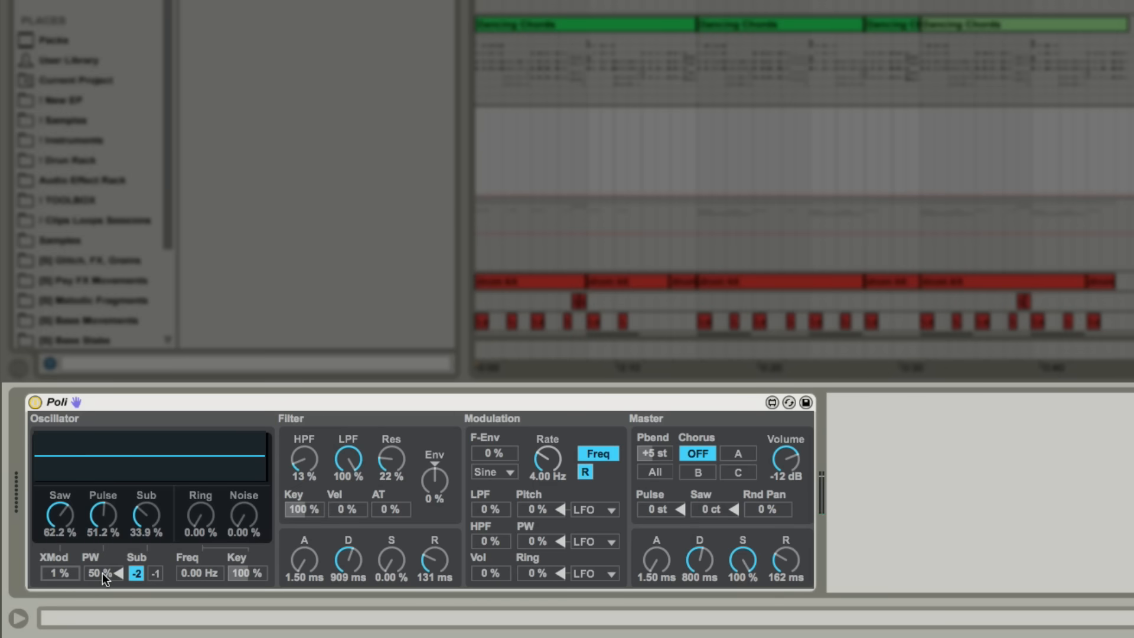
Set pulse width to 81%, drop Saw to 3.15%, and try Ring before zeroing it
drag(99, 573, 99, 550)
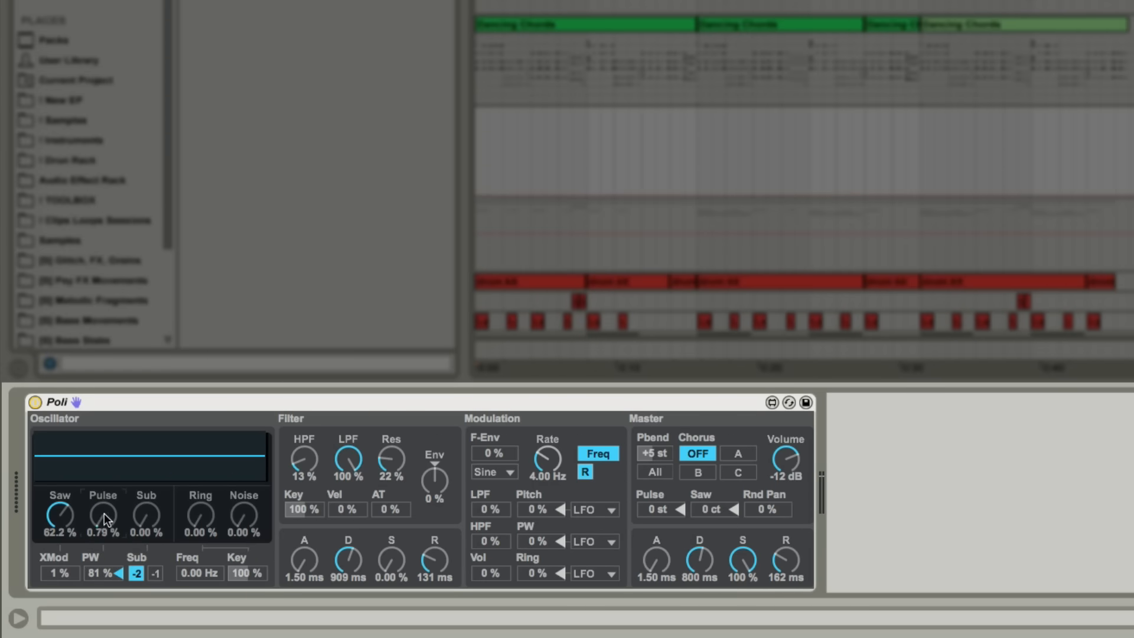
drag(59, 513, 59, 550)
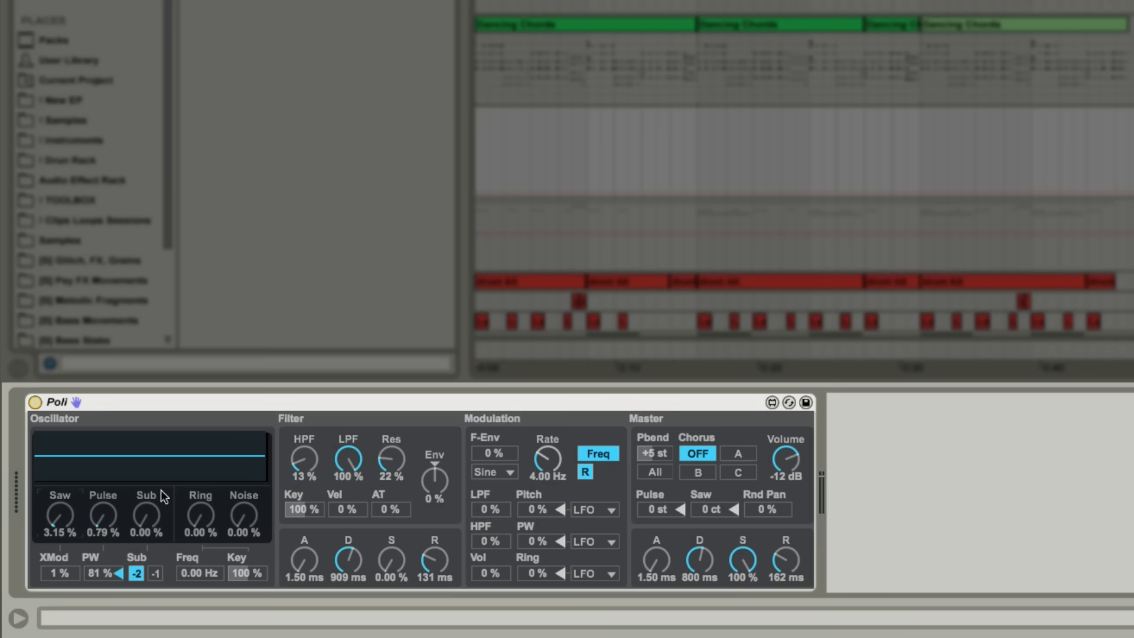
drag(200, 518, 200, 502)
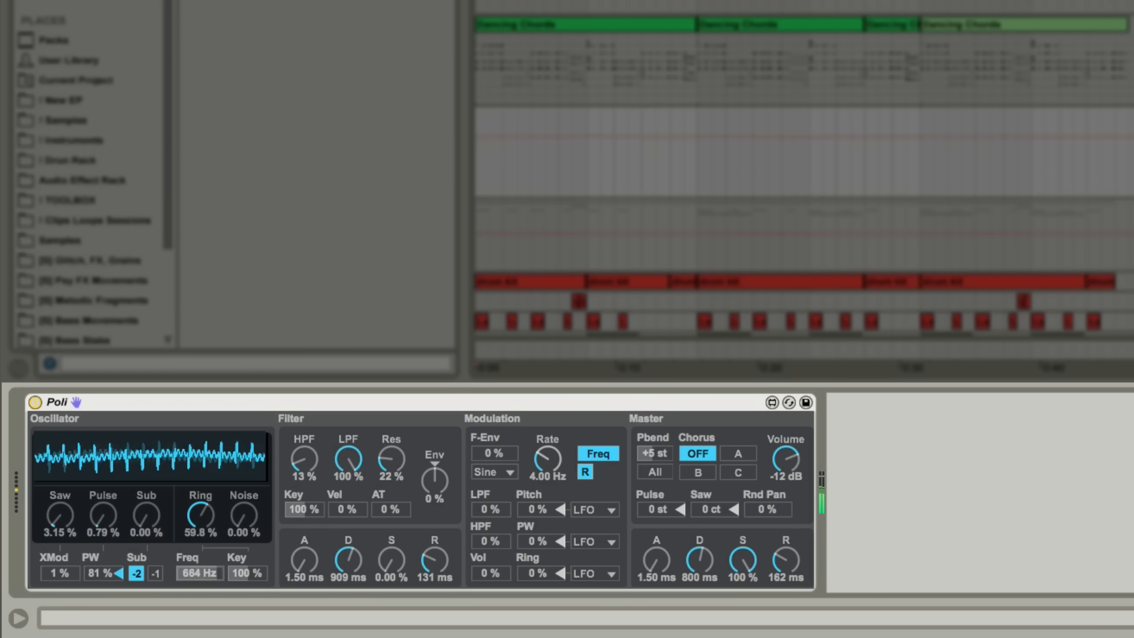
drag(199, 573, 198, 615)
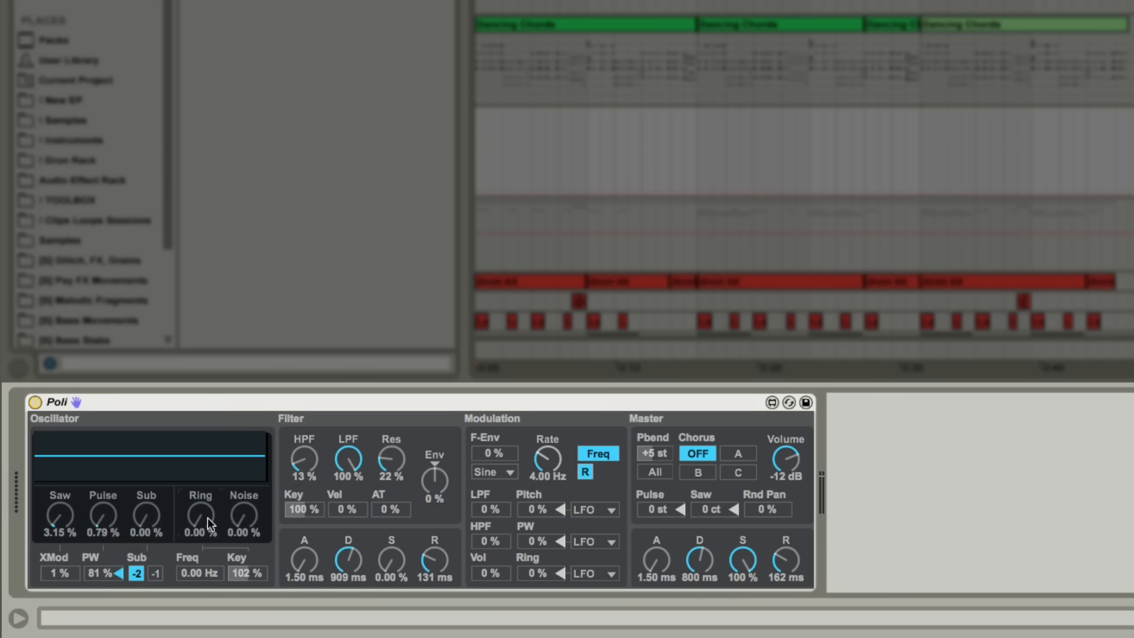
mouse_move(246, 522)
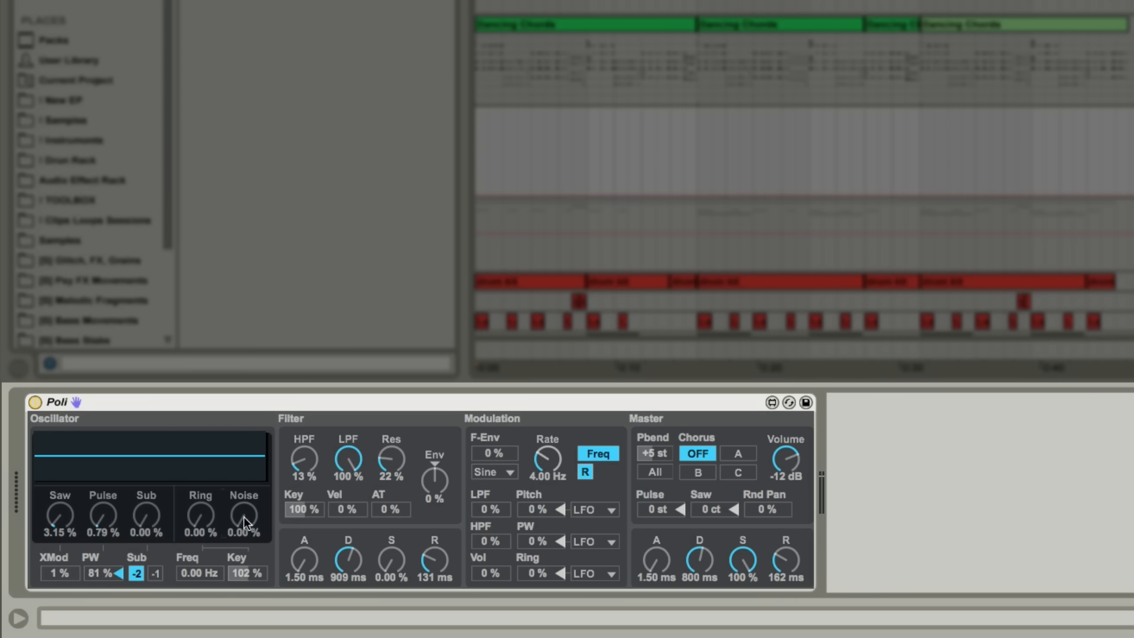
Adjust Poli toward Saw 41.7%, Pulse 59.1%, Sub 38.6%, LPF 50%, key tracking 200%
drag(244, 515, 244, 500)
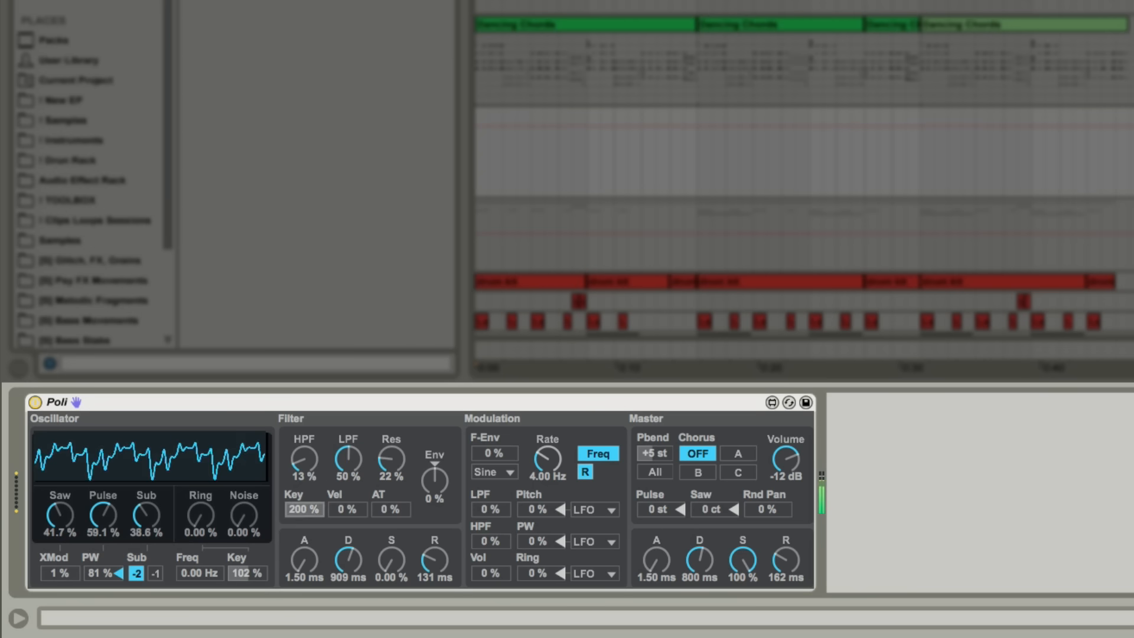
Lower Filter Key to 107% and return the filter envelope amount to 0%
drag(304, 509, 307, 515)
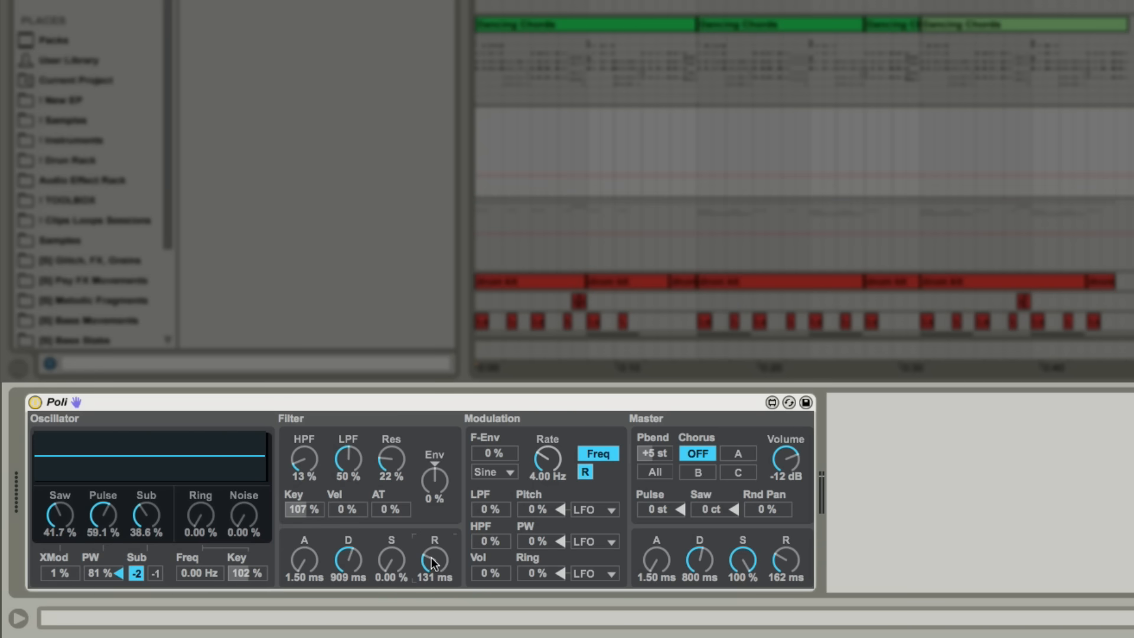
mouse_move(453, 509)
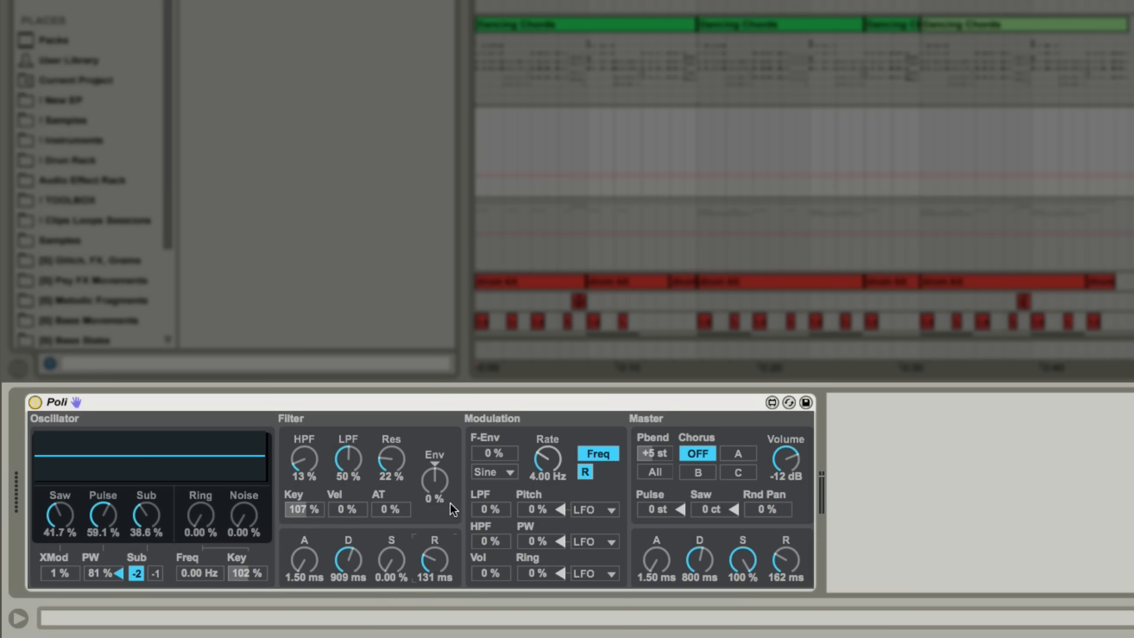
mouse_move(439, 488)
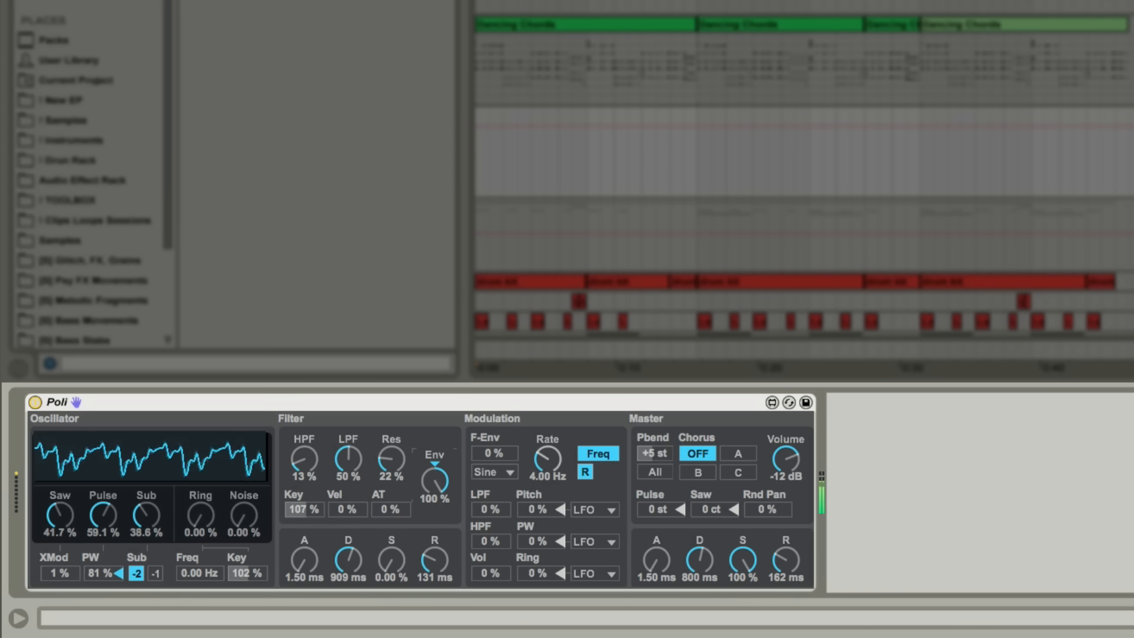
drag(434, 463, 434, 492)
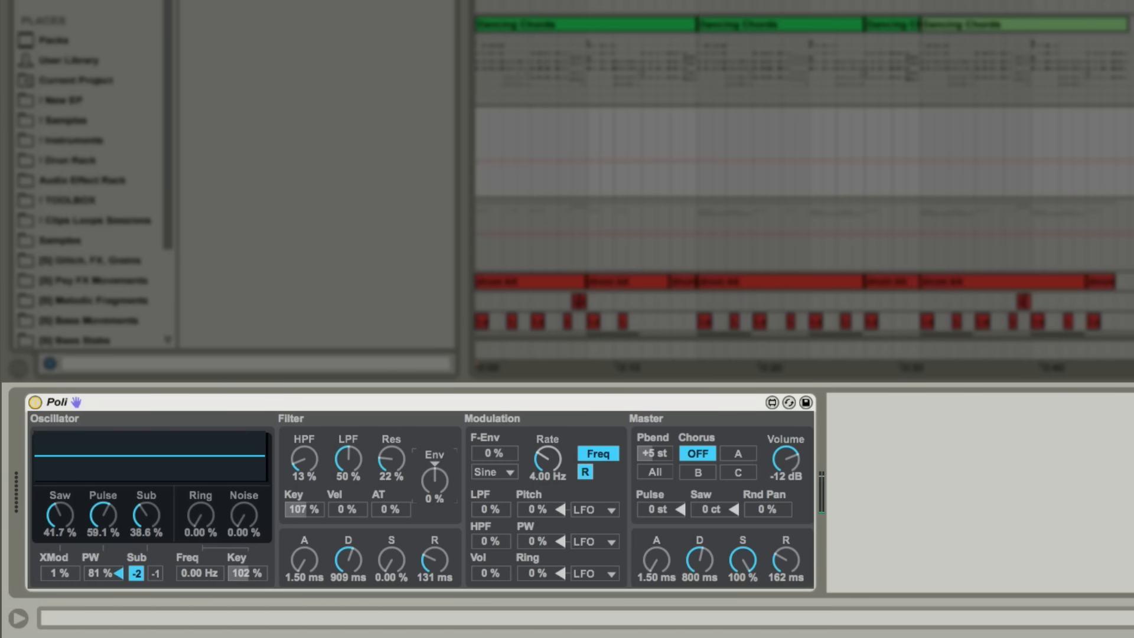
mouse_move(509, 432)
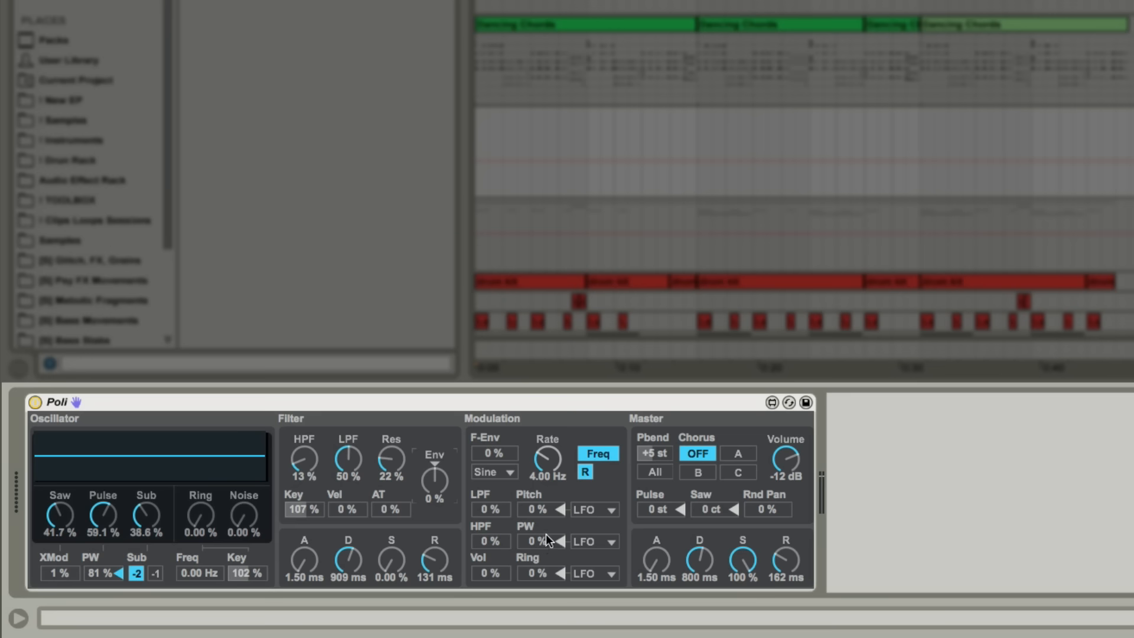
Switch Poli's pitch modulation source from LFO to F-ENV
click(593, 541)
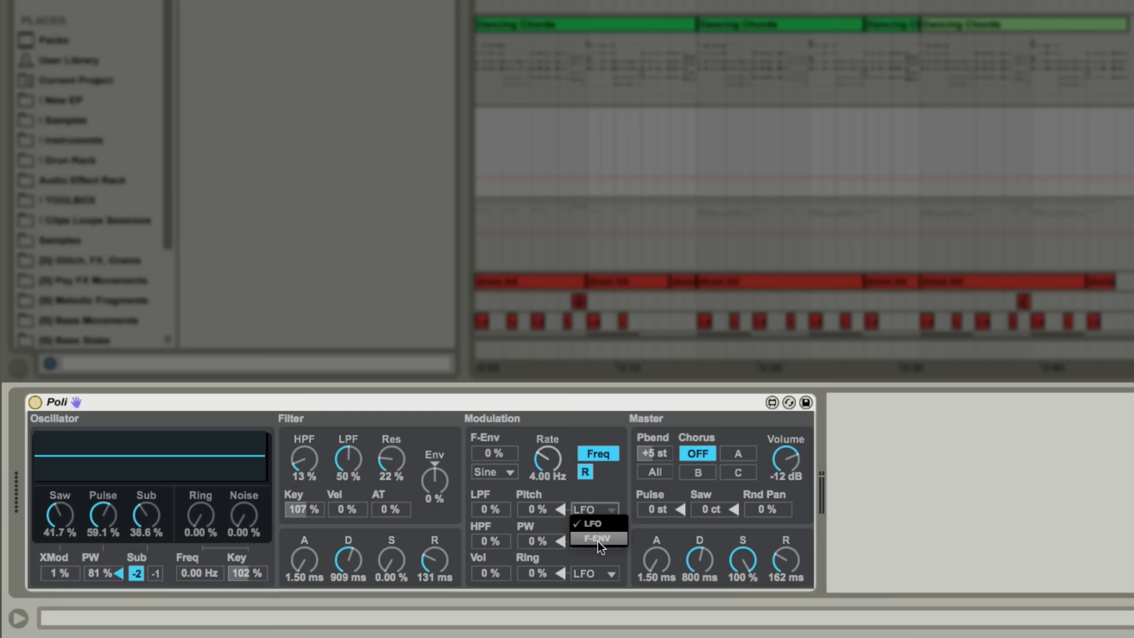
click(597, 539)
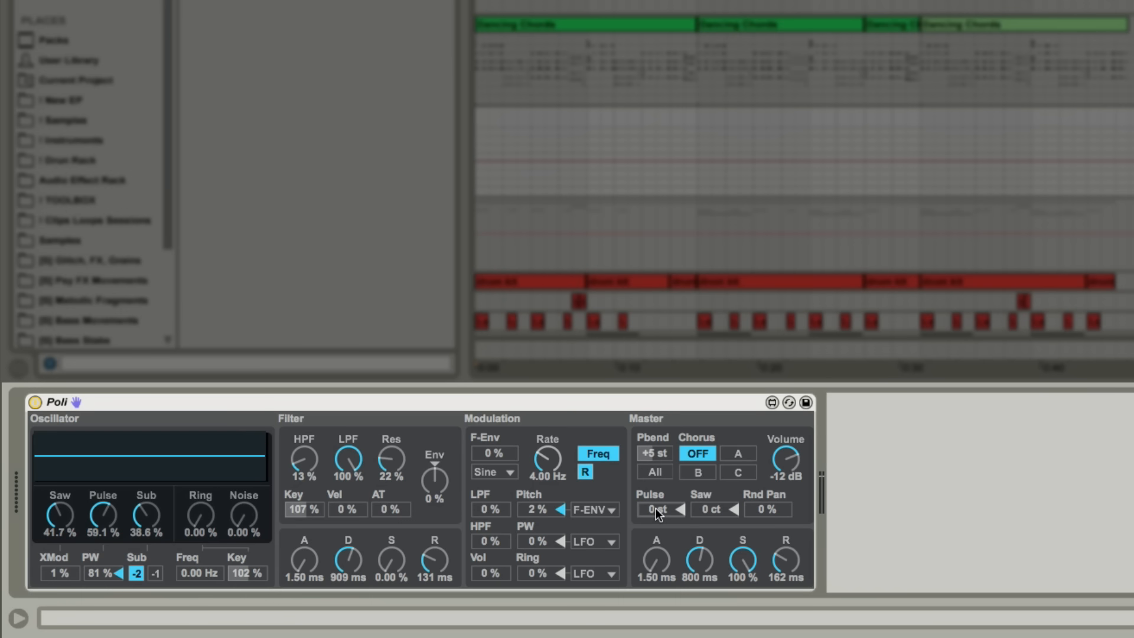
mouse_move(721, 516)
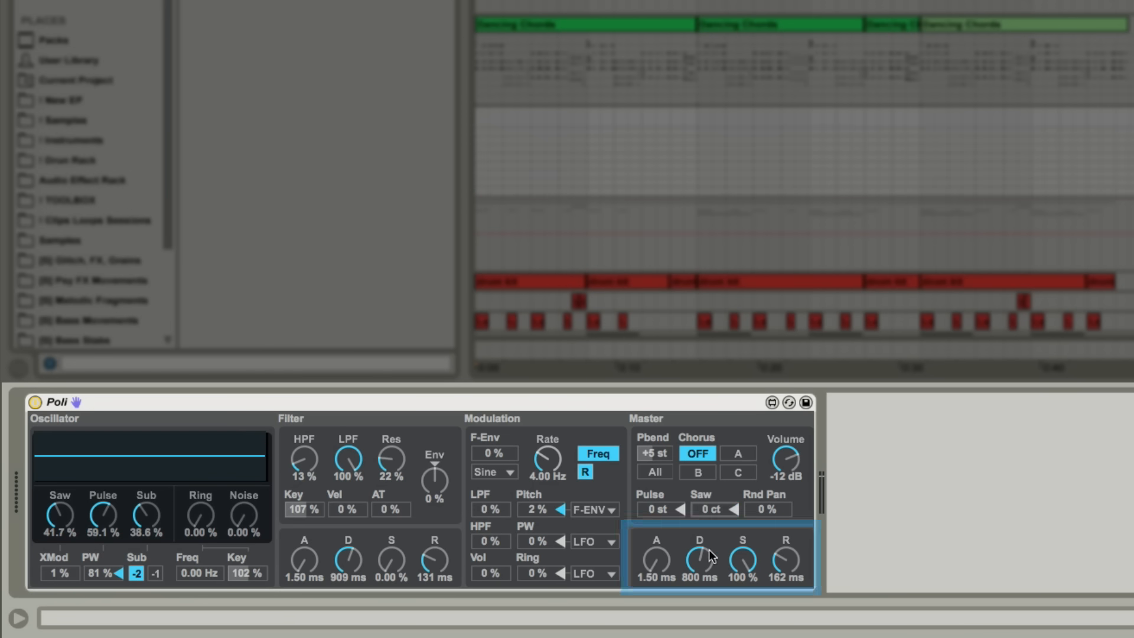
mouse_move(788, 564)
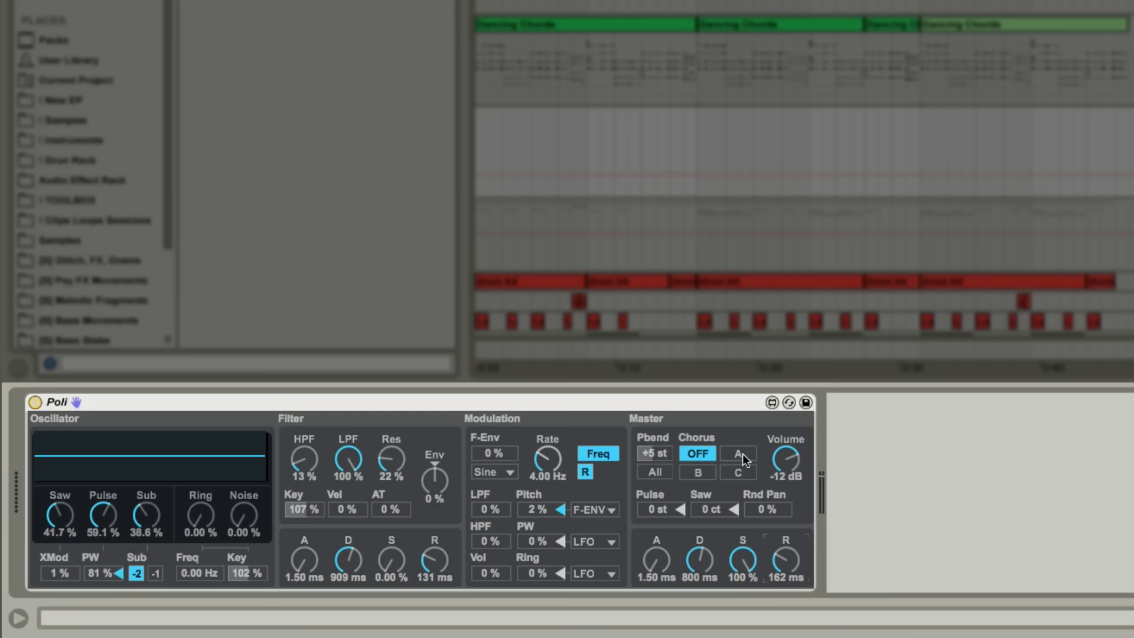
Try Poli's chorus modes A and B, finishing on mode C
click(737, 454)
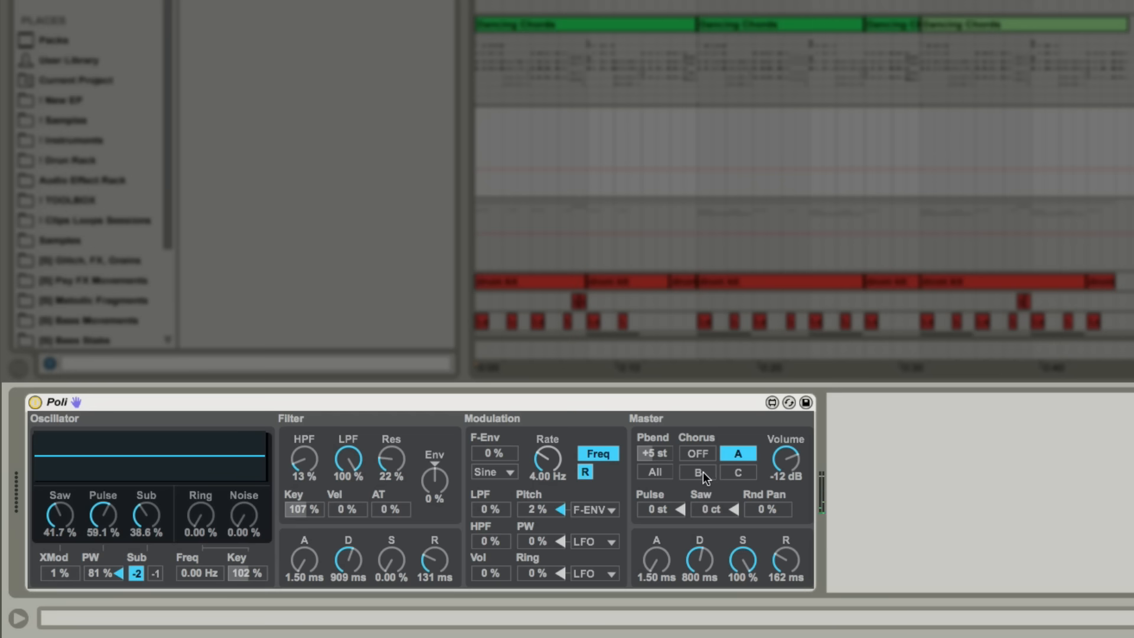
click(697, 472)
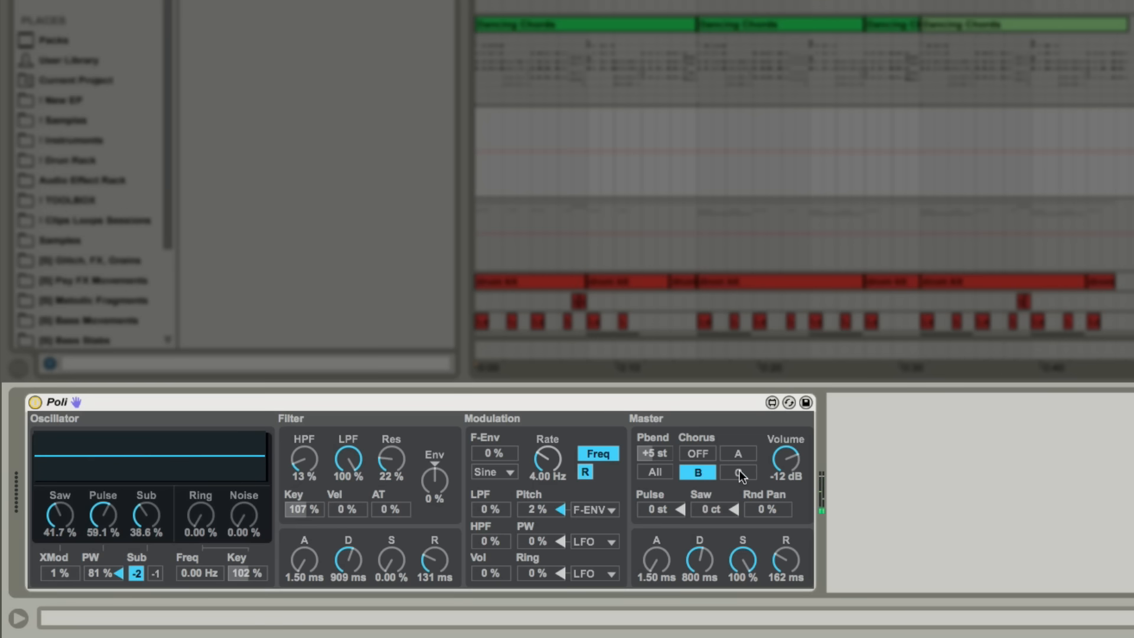
click(737, 473)
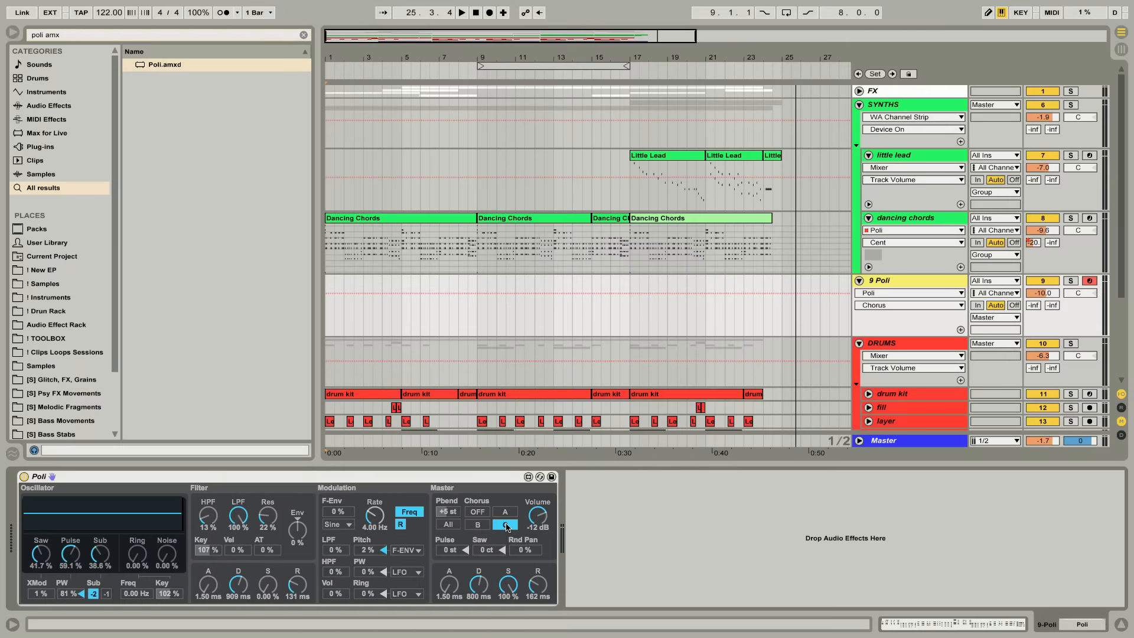
Select the dancing chords track to show its WA_Poli_Disco_Supersaw rack
click(505, 524)
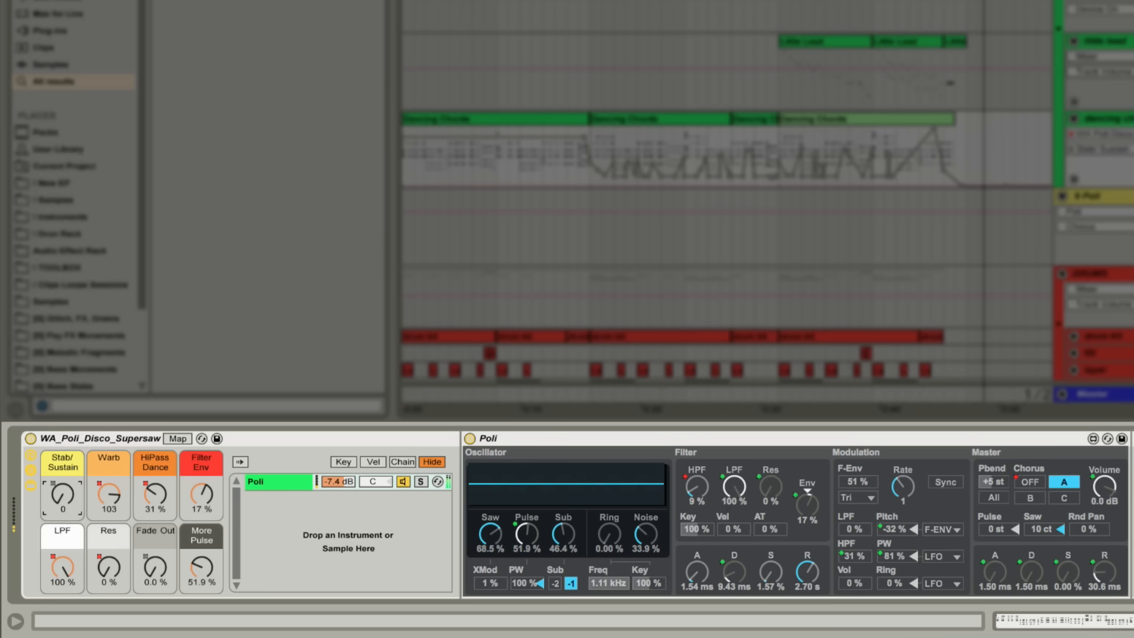
Set the Stab/Sustain macro to 28 and the Warb macro to 0
drag(62, 498, 62, 485)
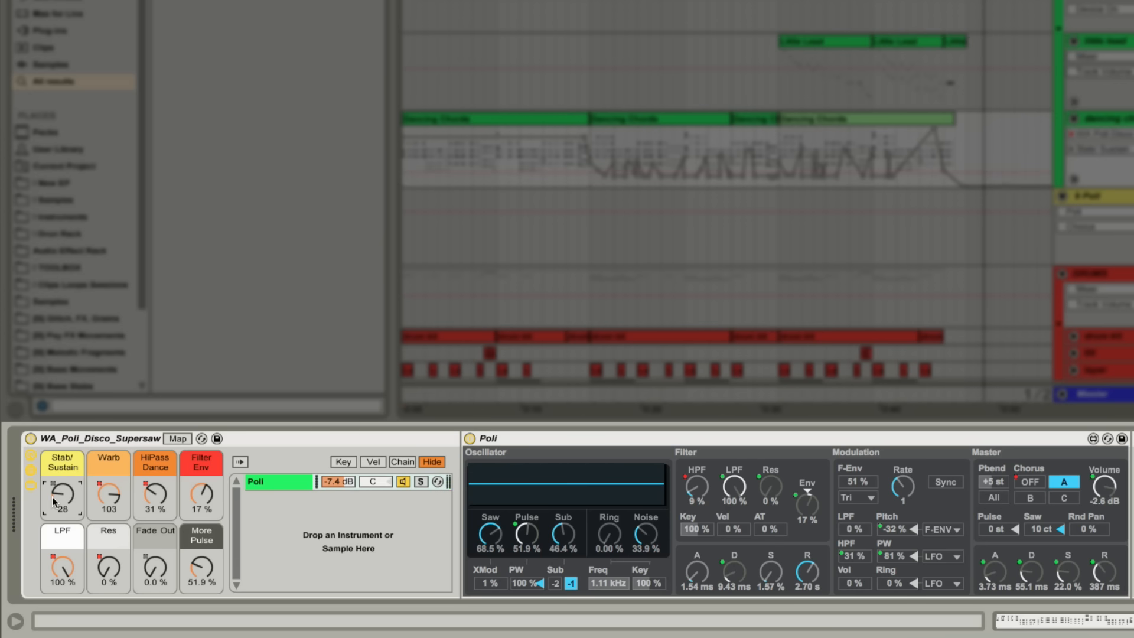
mouse_move(104, 499)
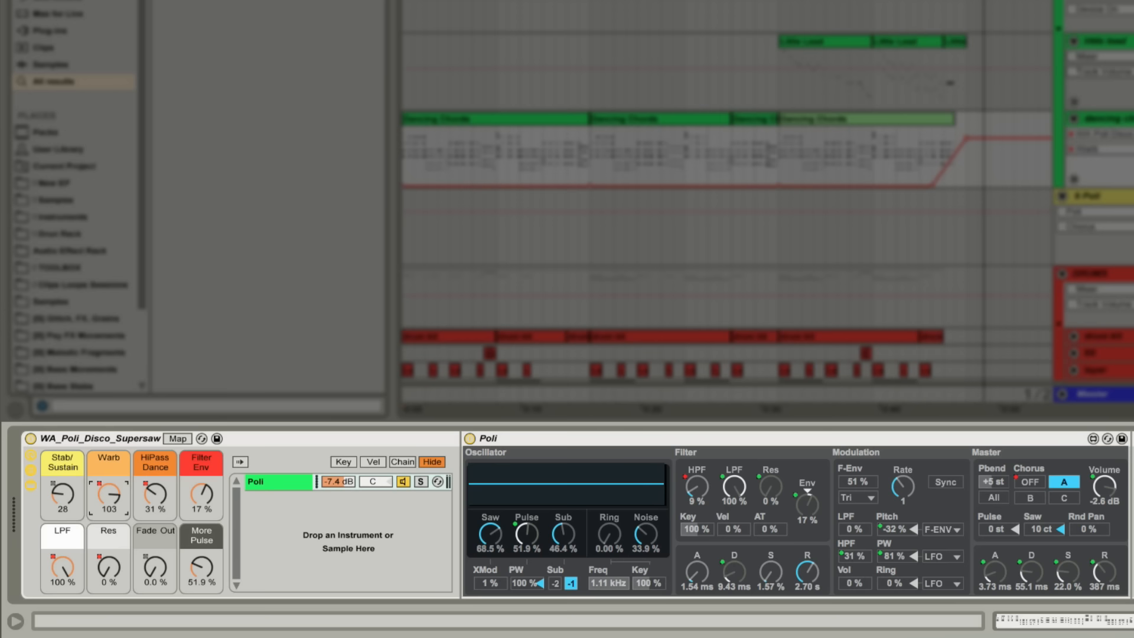
click(107, 496)
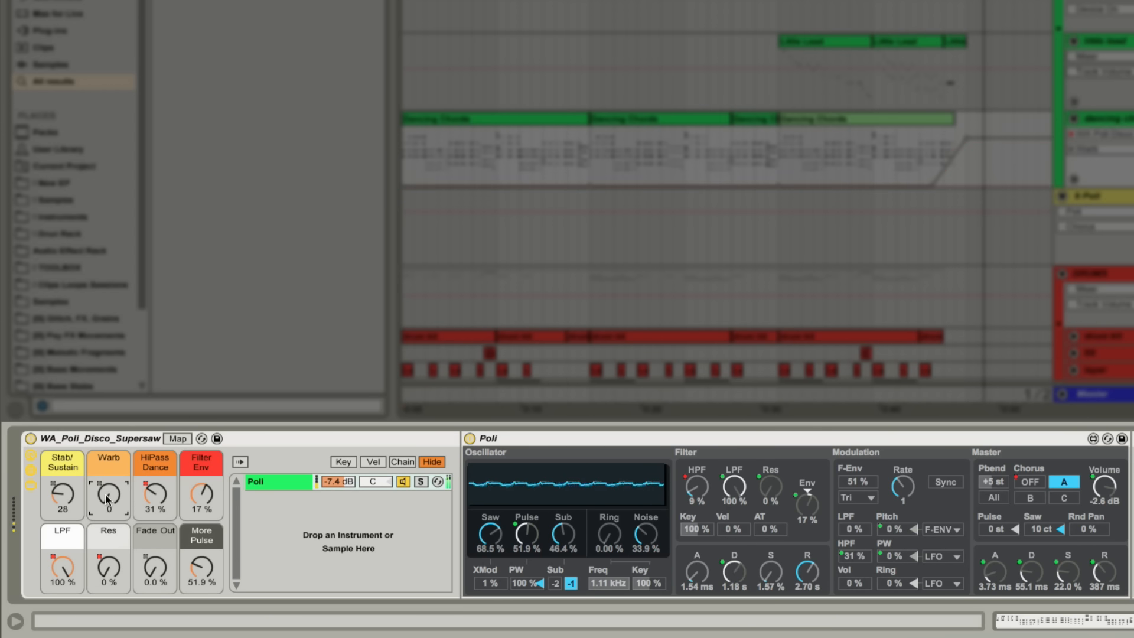
drag(108, 496, 107, 463)
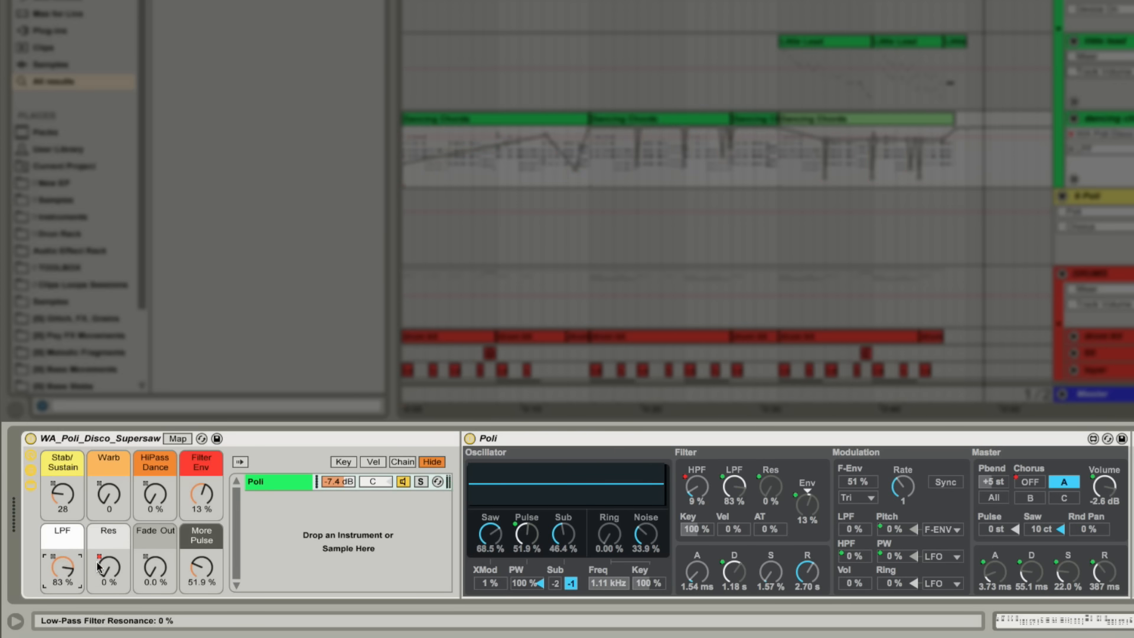
Try the Res and More Pulse macros, then play the arrangement from the start
drag(154, 564, 155, 550)
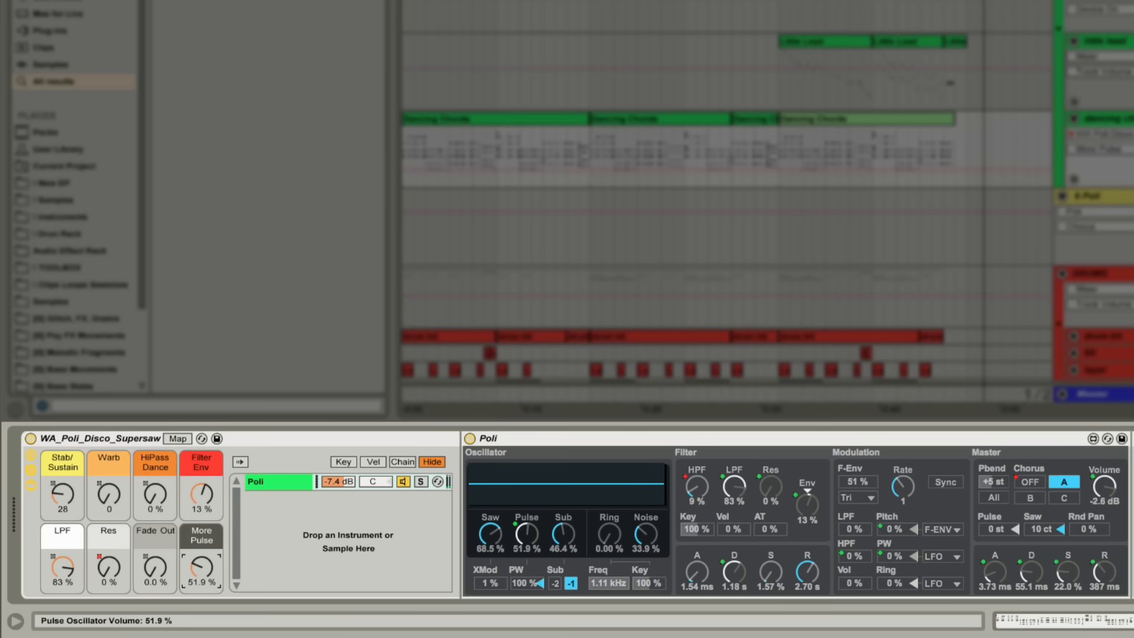
drag(525, 534, 526, 507)
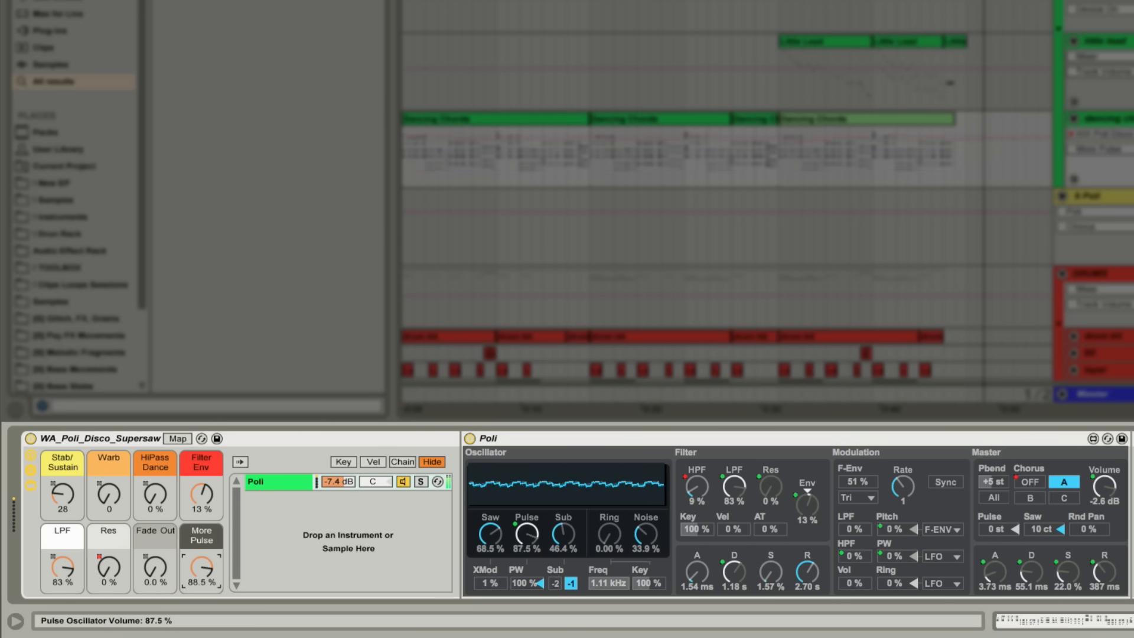
drag(525, 535, 525, 550)
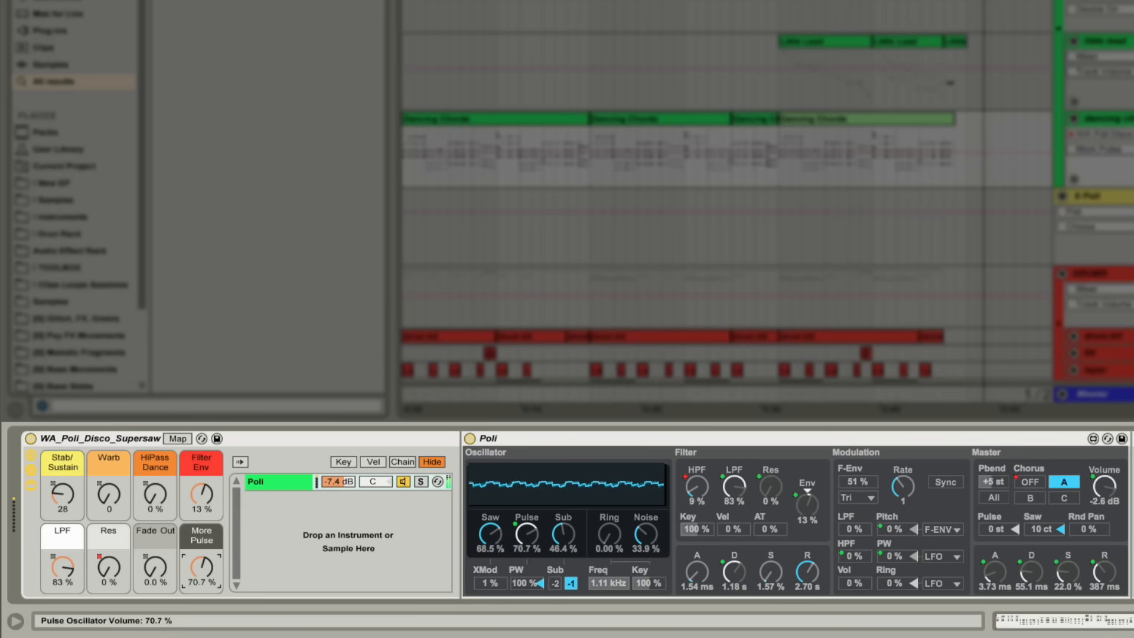
drag(200, 568, 201, 586)
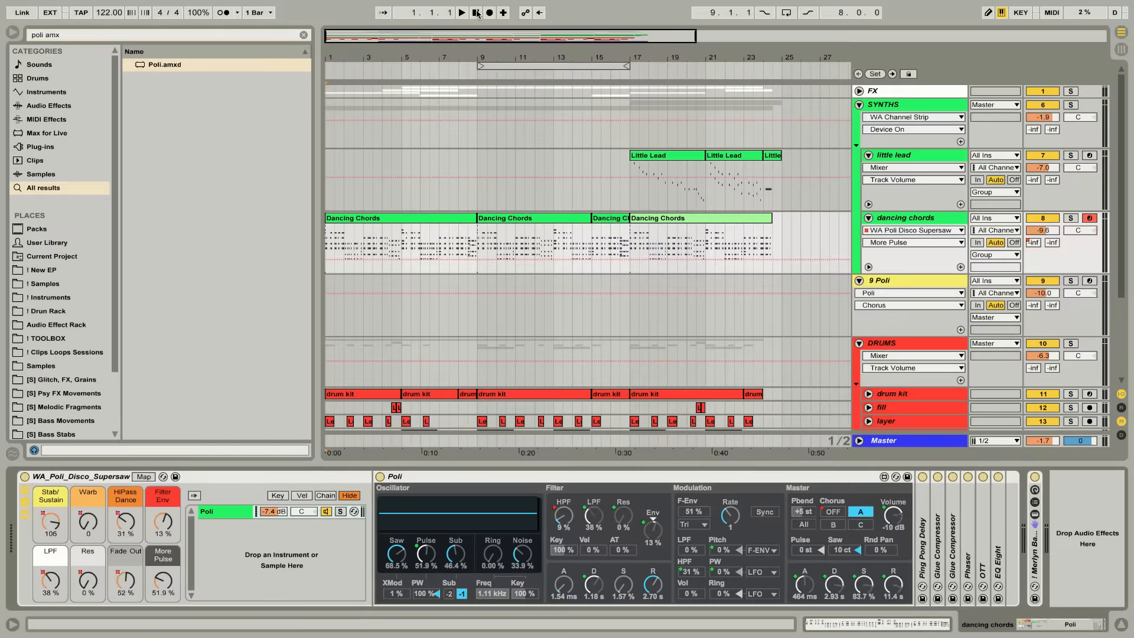
click(461, 12)
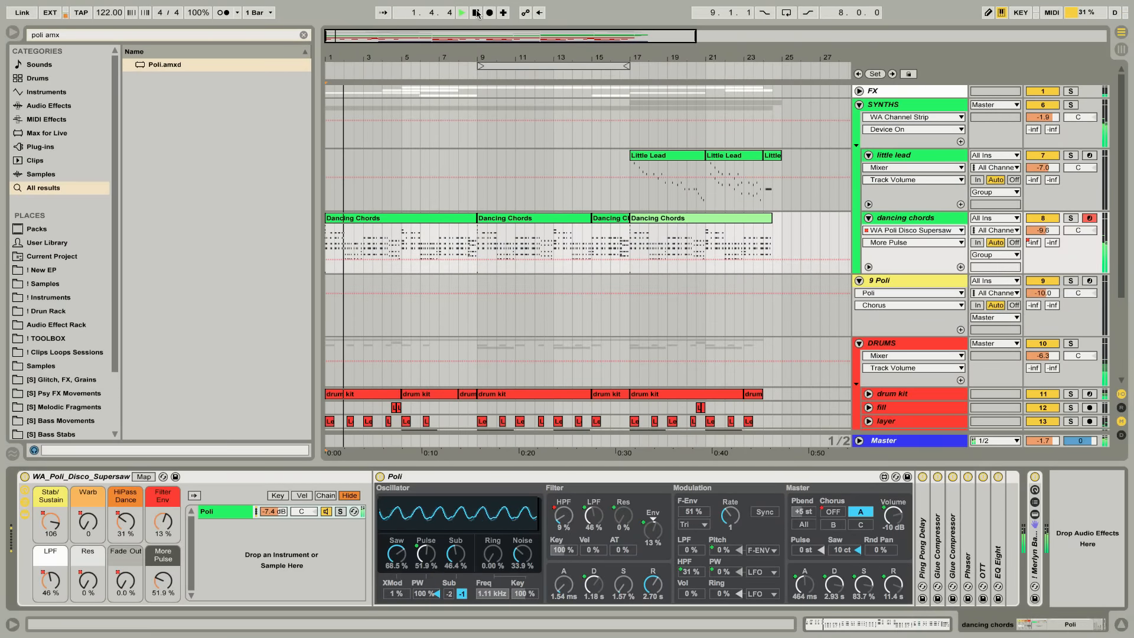